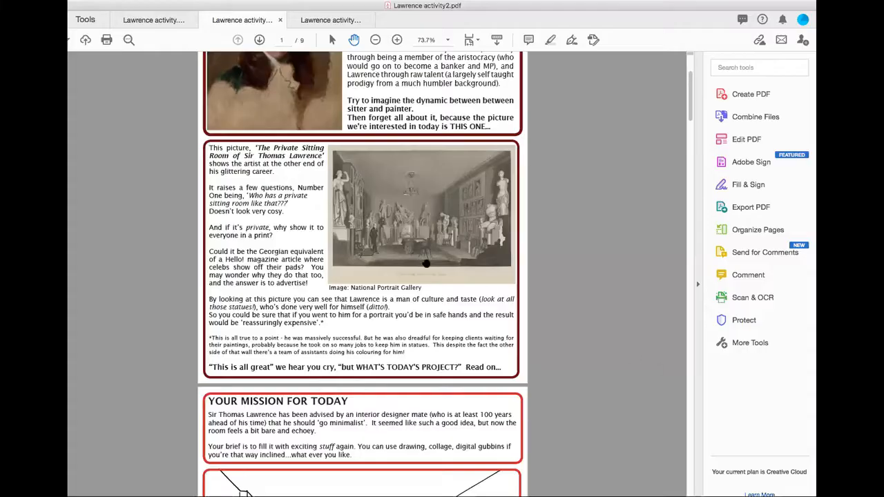
Scroll down page 1 to show the Private Sitting Room engraving and 'Your Mission for Today' box
scroll(up, 3)
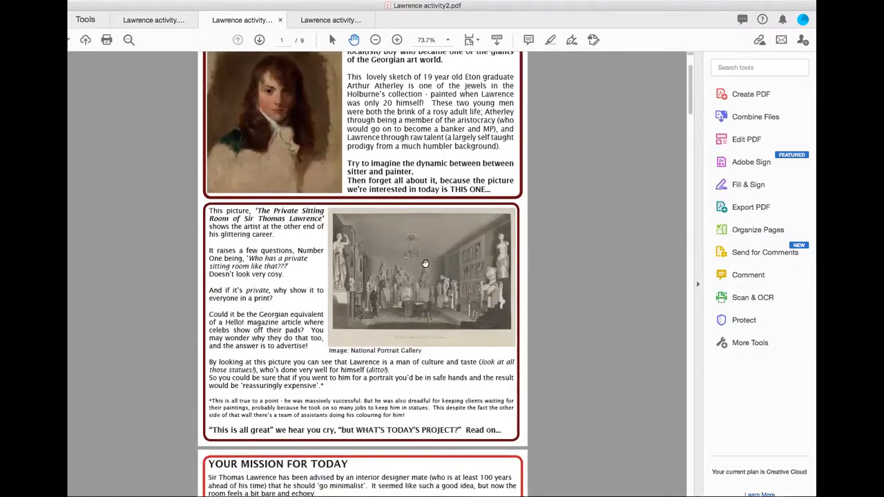
scroll(down, 3)
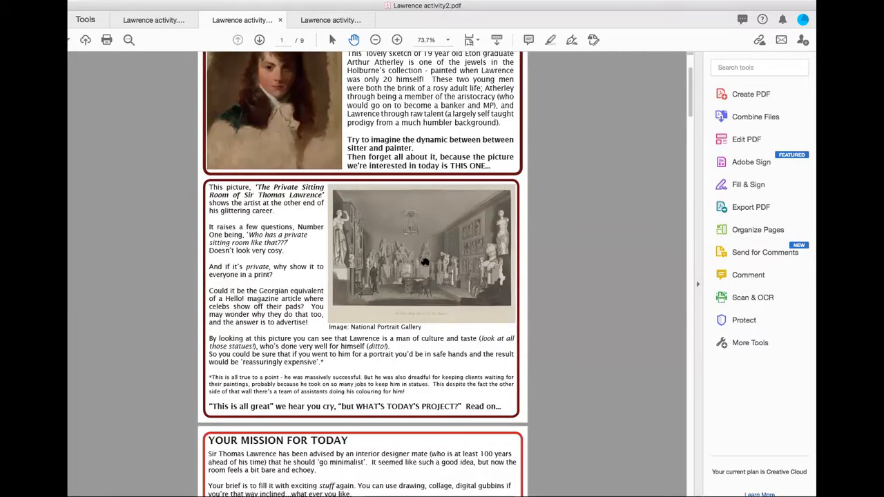
mouse_move(390, 231)
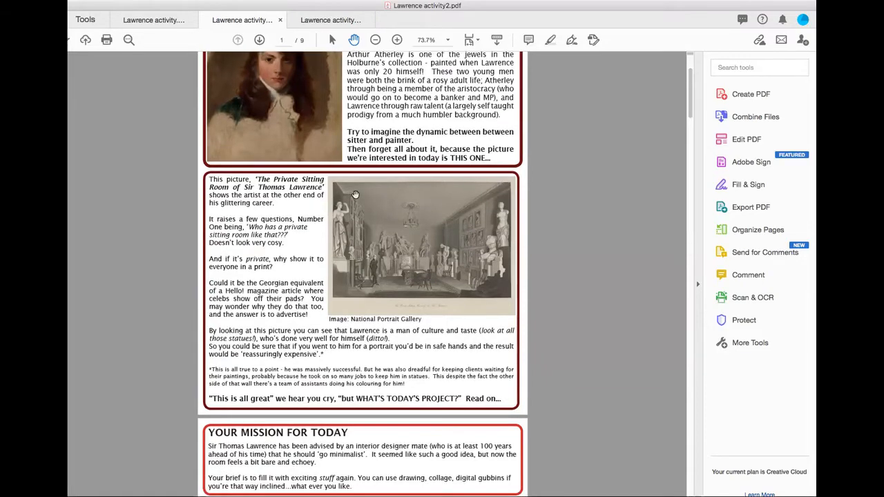
scroll(down, 3)
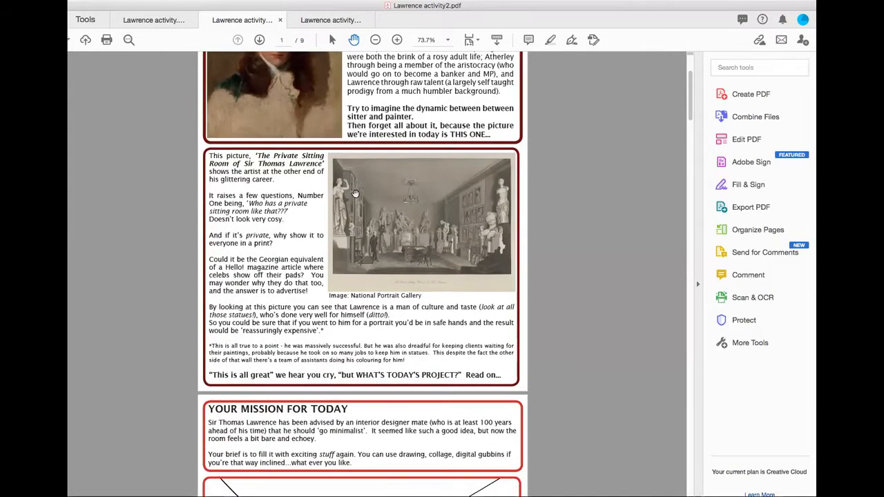
scroll(down, 3)
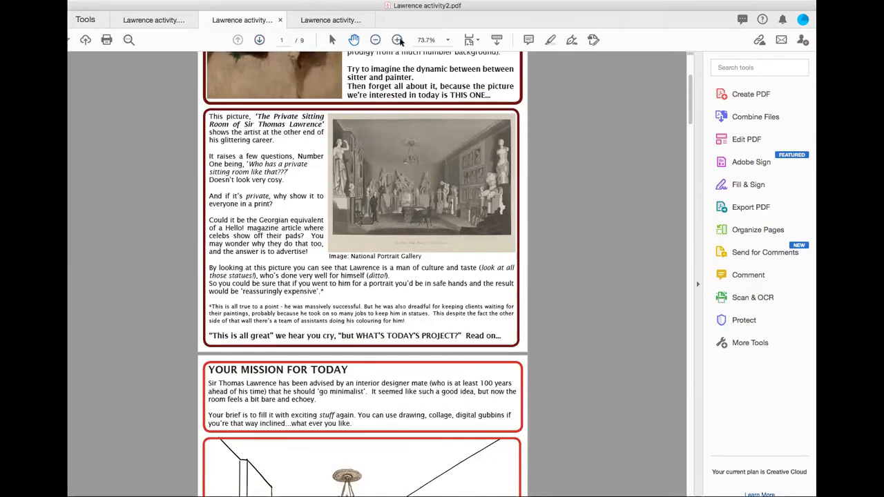
Zoom in twice from 73.7% to 145% so the engraving and its text fill the page
click(397, 39)
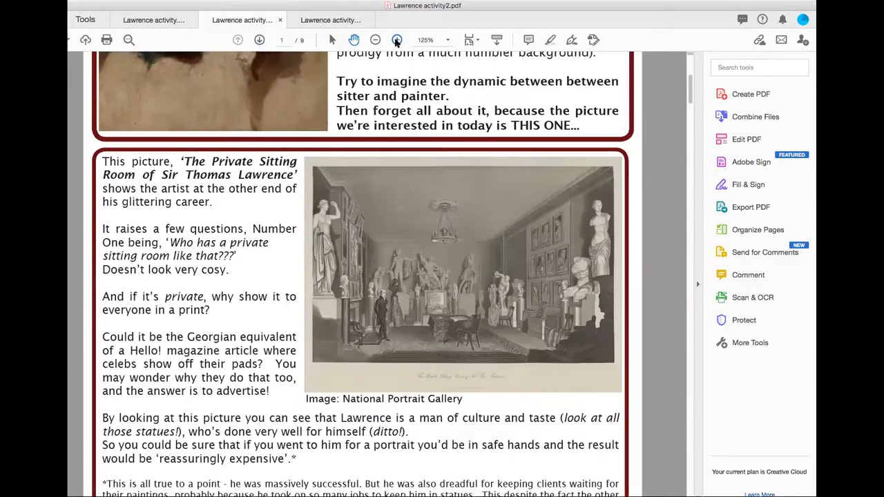
click(397, 39)
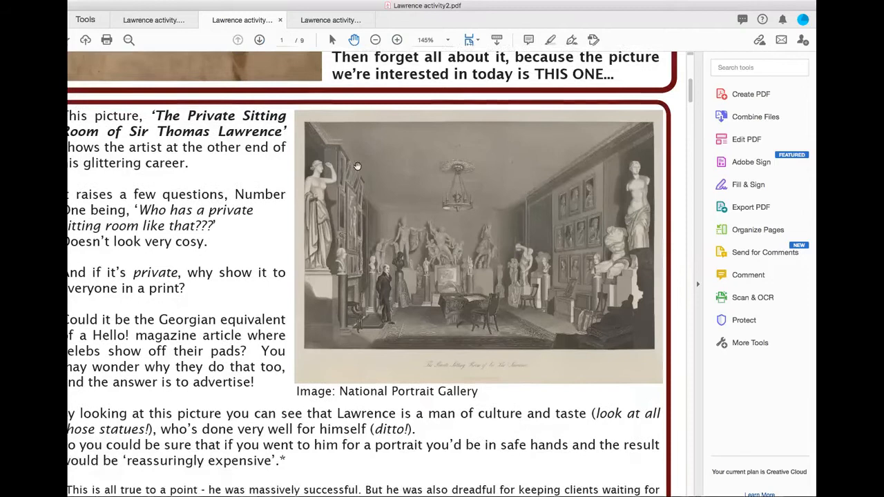
scroll(down, 3)
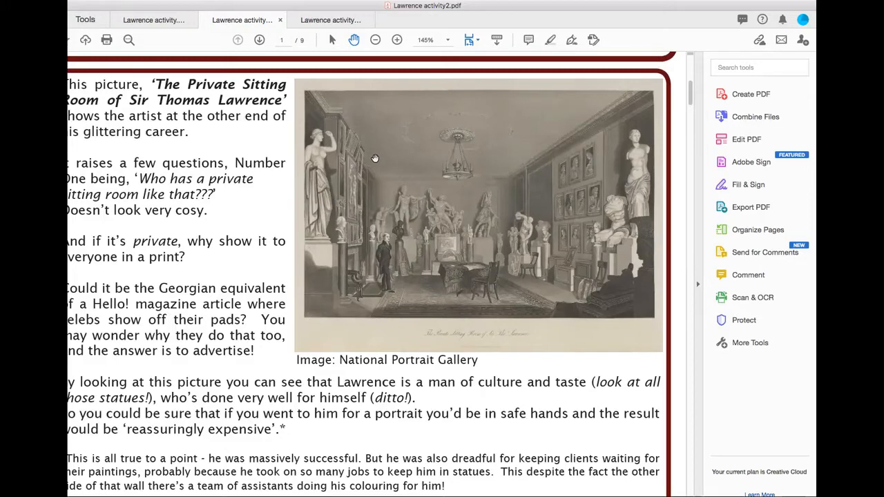
Scroll to page 2's empty sitting-room outline with figure, chandelier and table
scroll(down, 3)
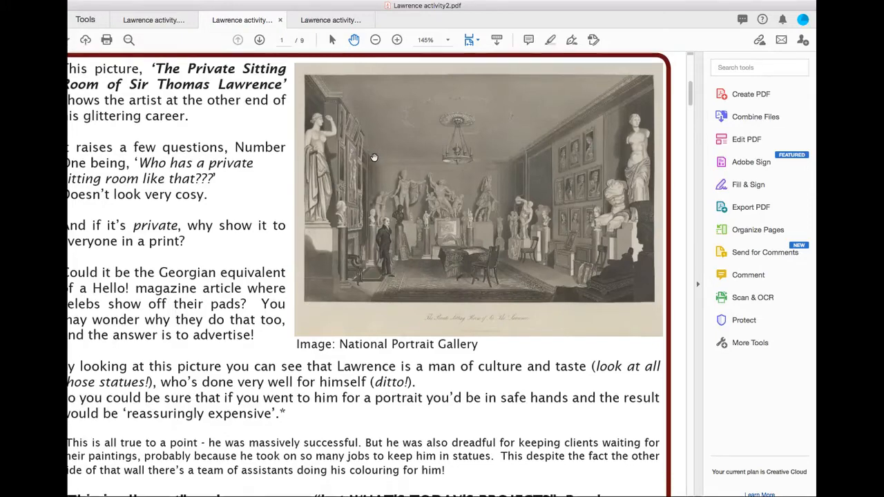
scroll(down, 3)
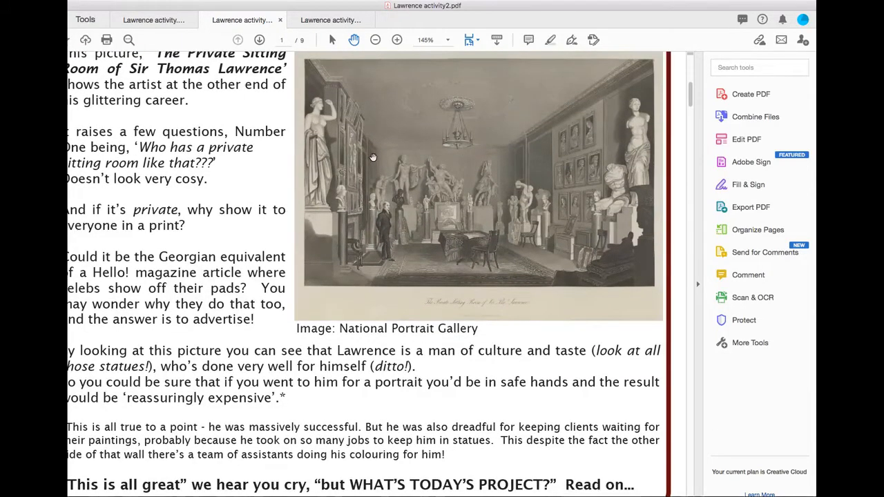
scroll(down, 3)
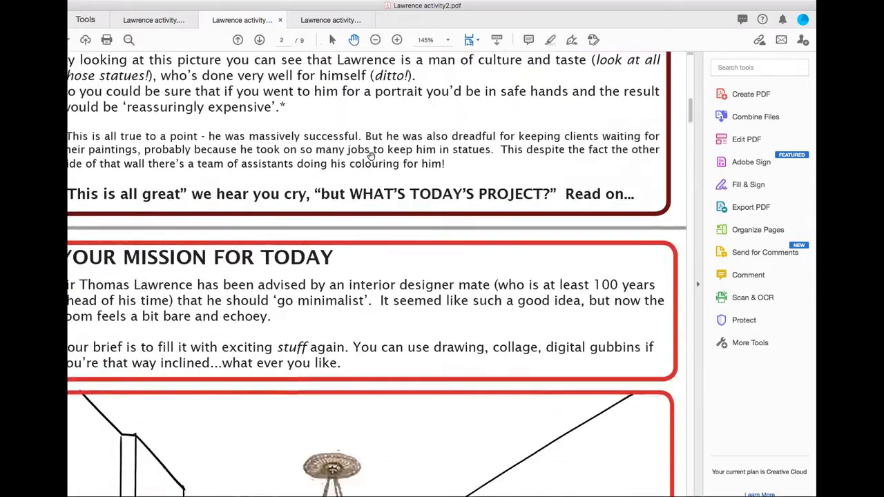
scroll(down, 3)
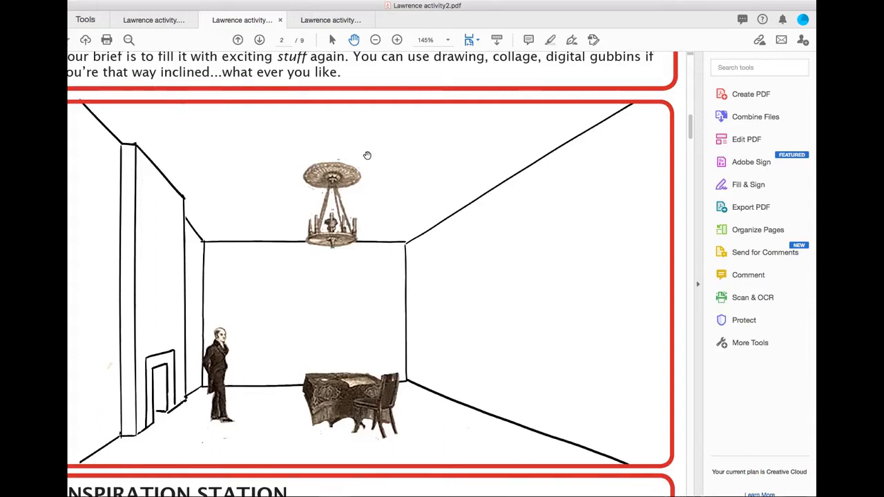
Scroll through the pop-art inspiration pages to page 6's sketchbook sitting-room spread
scroll(down, 3)
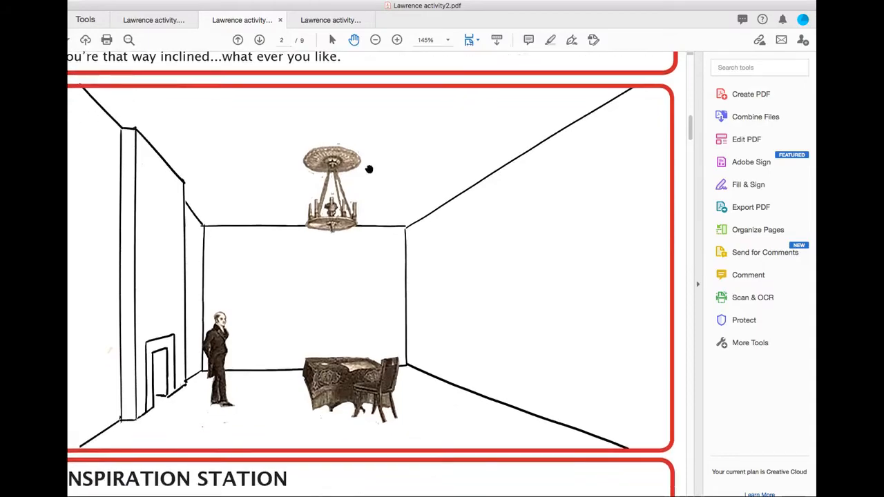
scroll(down, 3)
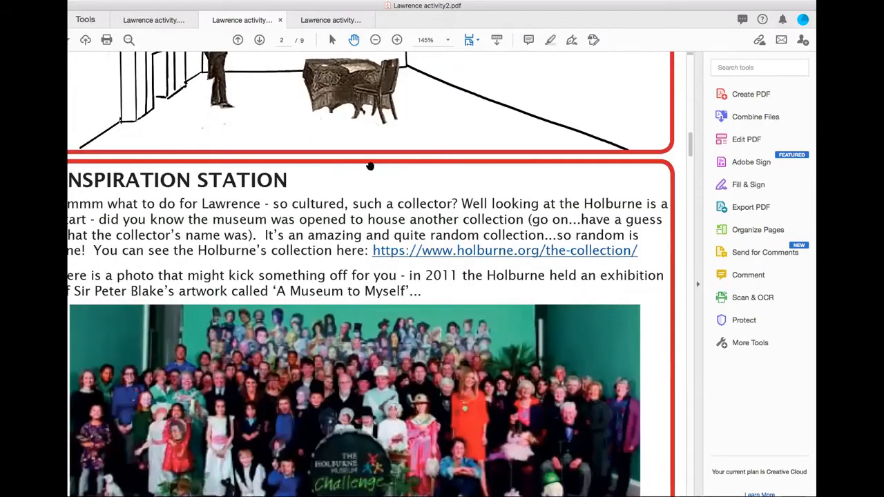
scroll(down, 3)
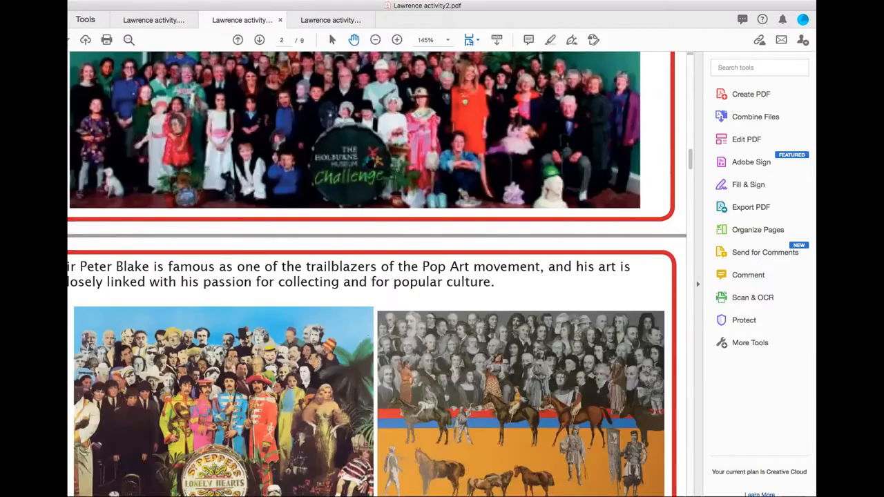
scroll(down, 3)
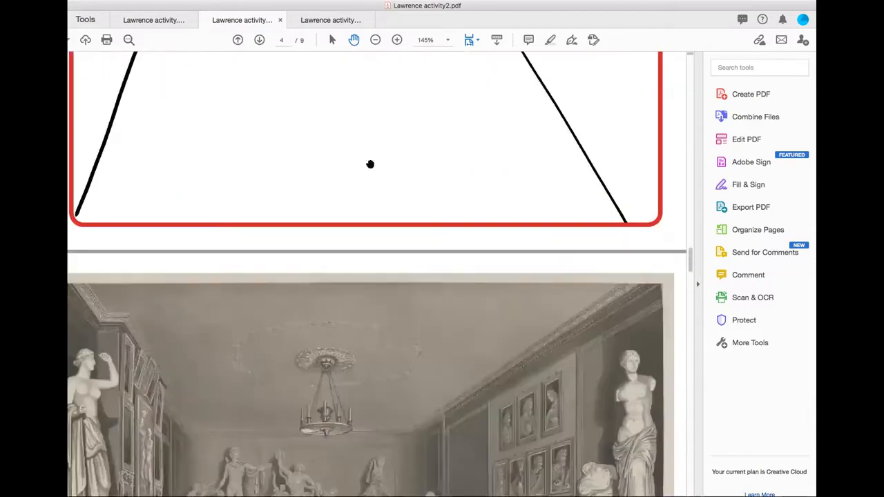
scroll(down, 3)
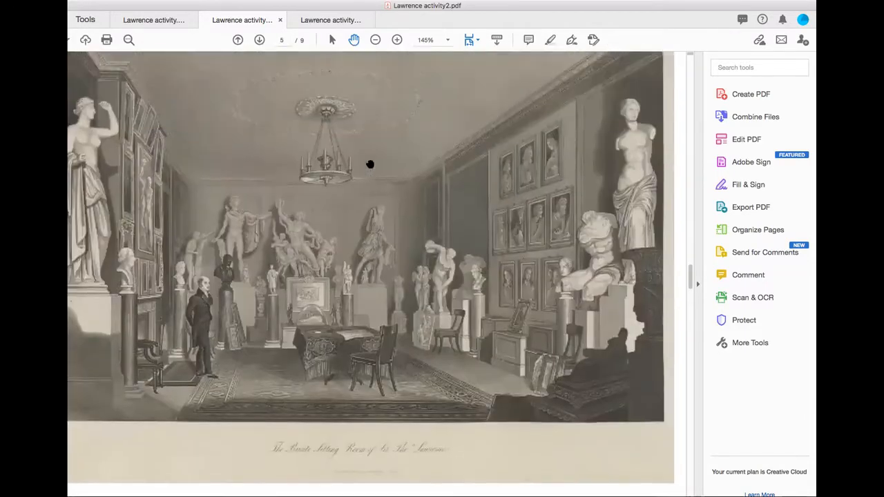
scroll(up, 3)
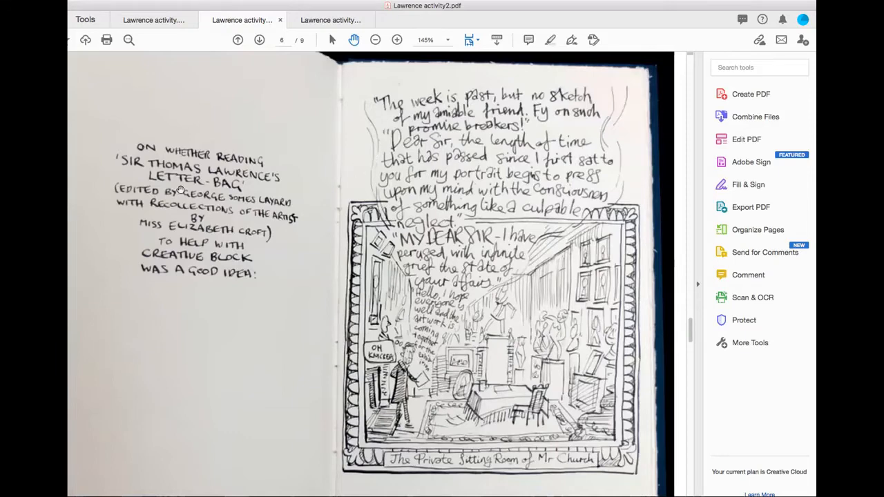
mouse_move(177, 179)
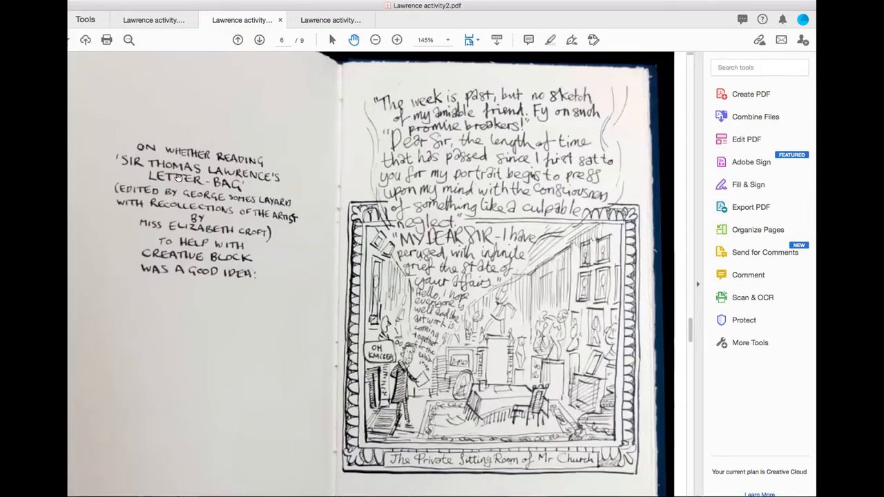
mouse_move(222, 186)
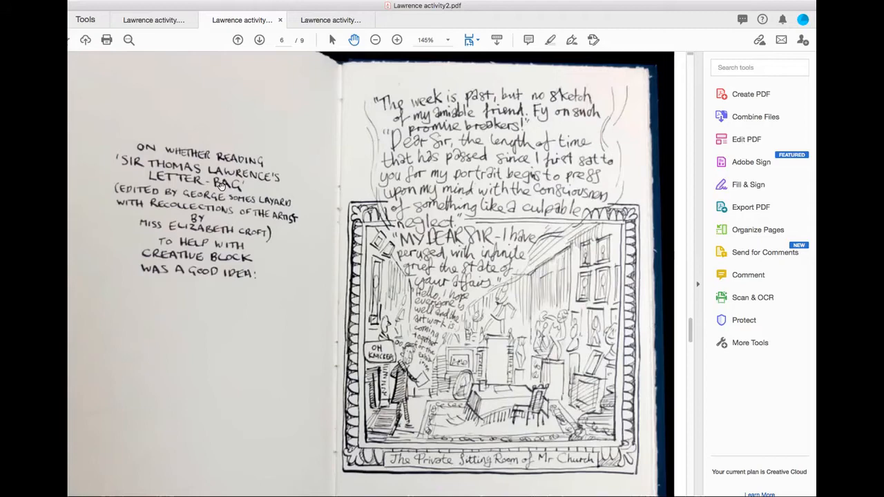
mouse_move(380, 191)
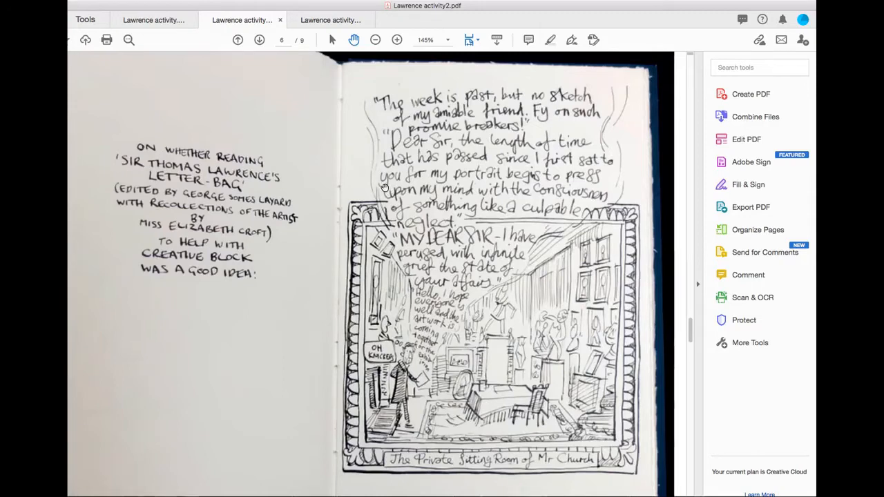
Scroll through the Private Sitting Room of Mr Church sketchbook drawing to its caption
scroll(down, 3)
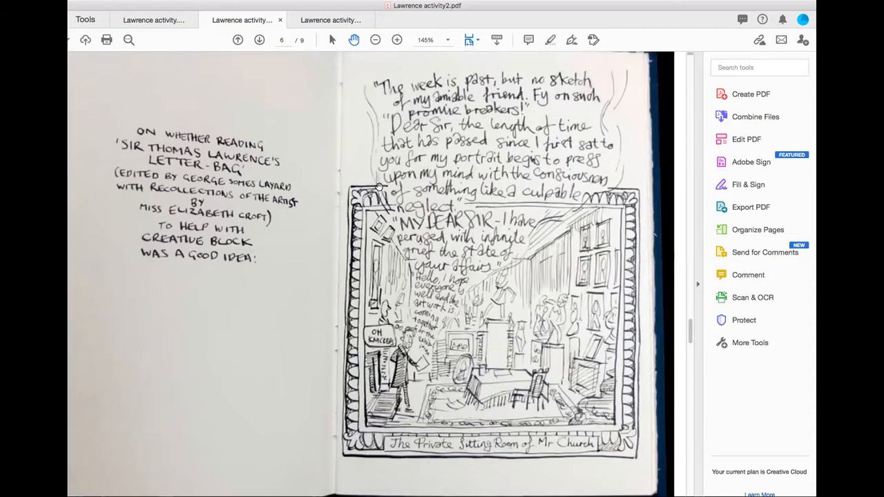
mouse_move(379, 188)
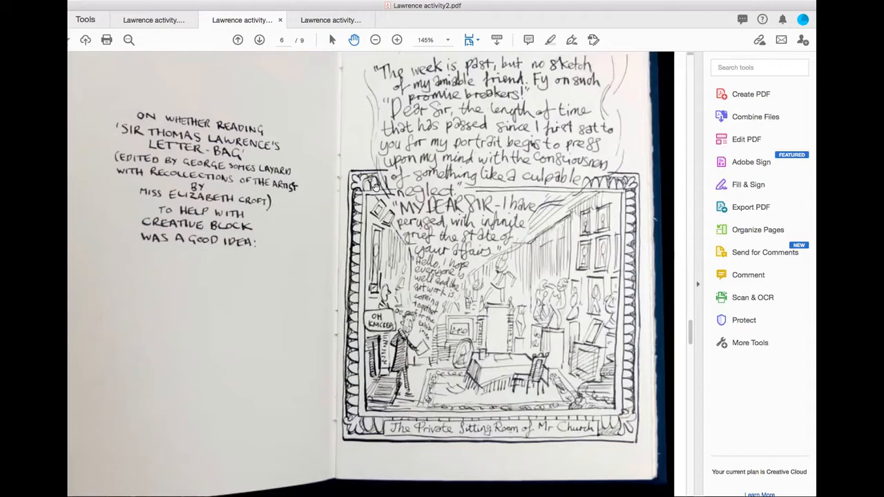
mouse_move(386, 165)
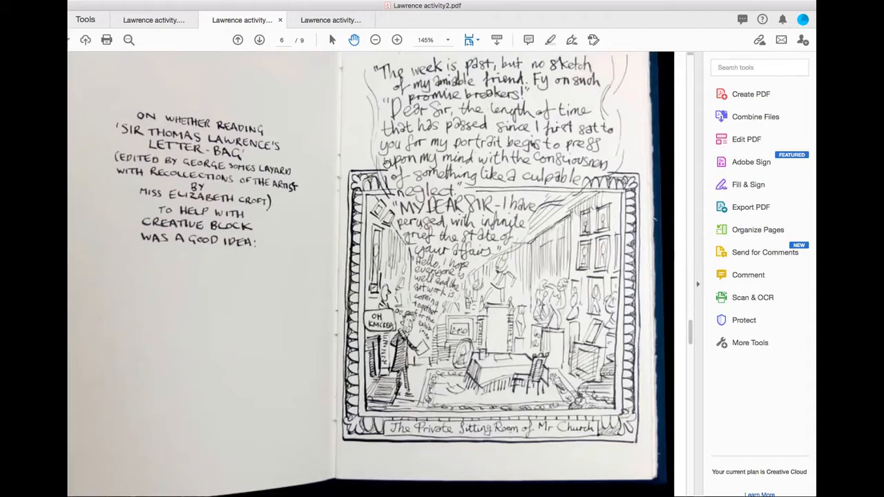
scroll(down, 3)
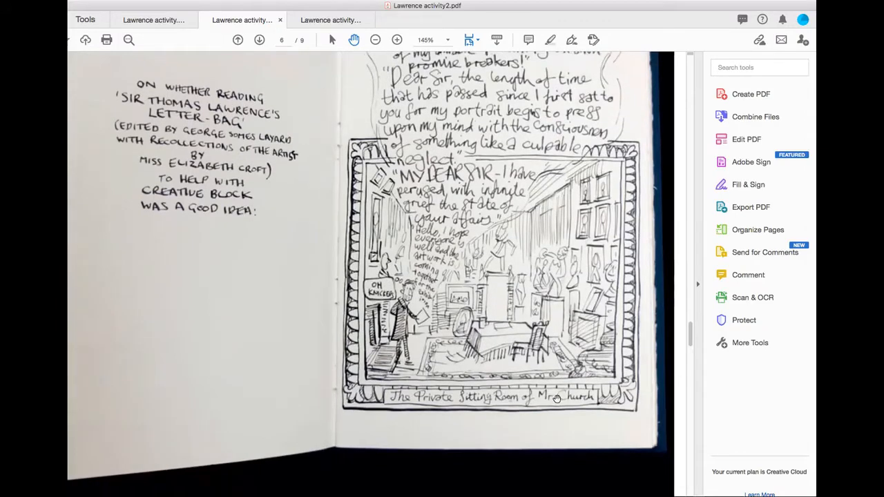
mouse_move(479, 241)
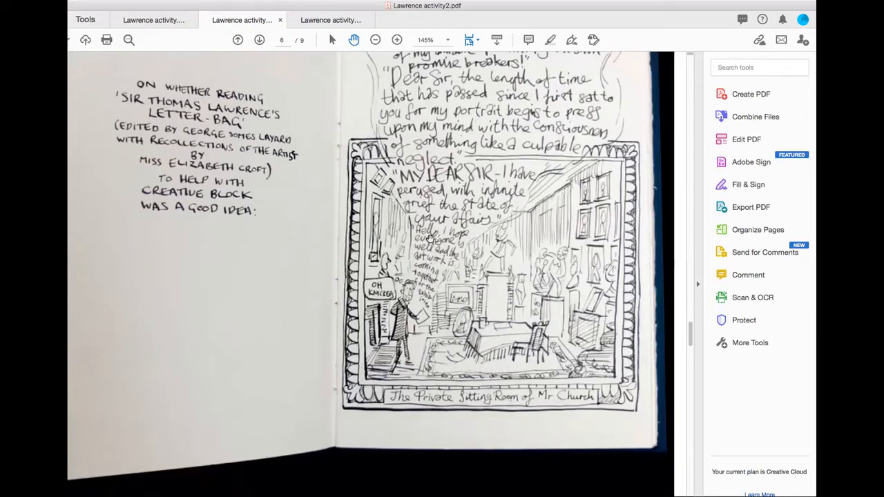
mouse_move(428, 285)
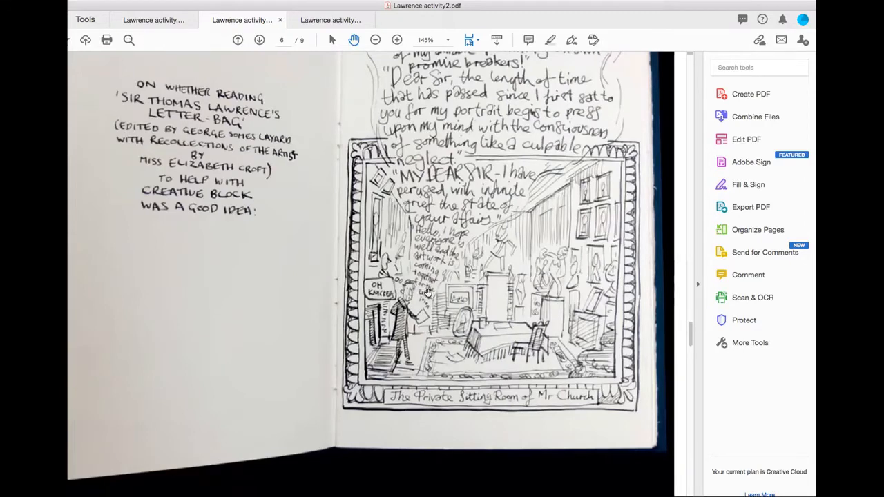
scroll(down, 3)
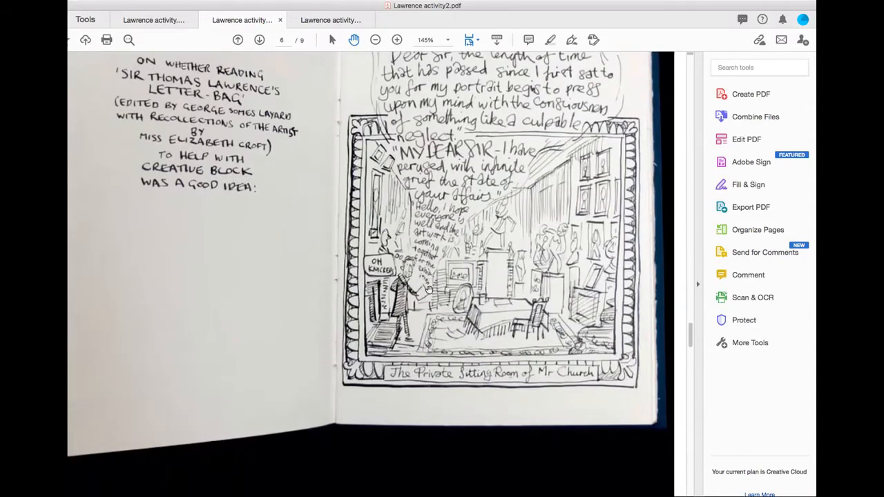
scroll(down, 3)
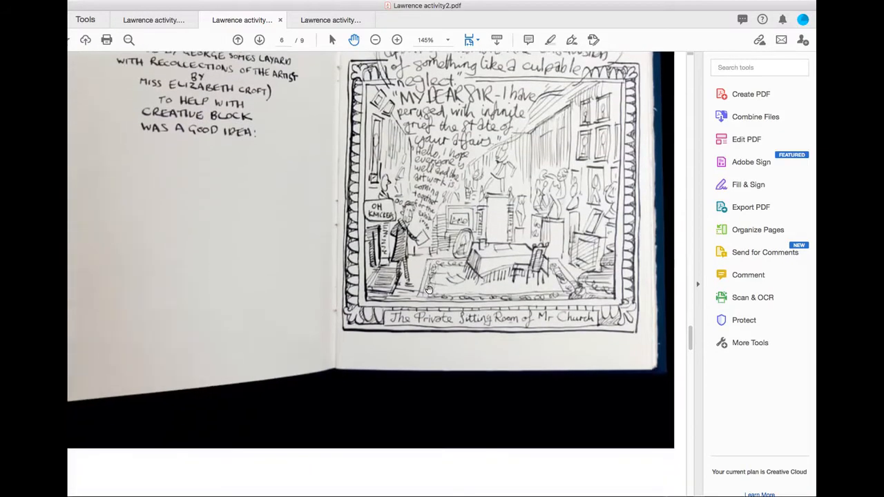
scroll(down, 3)
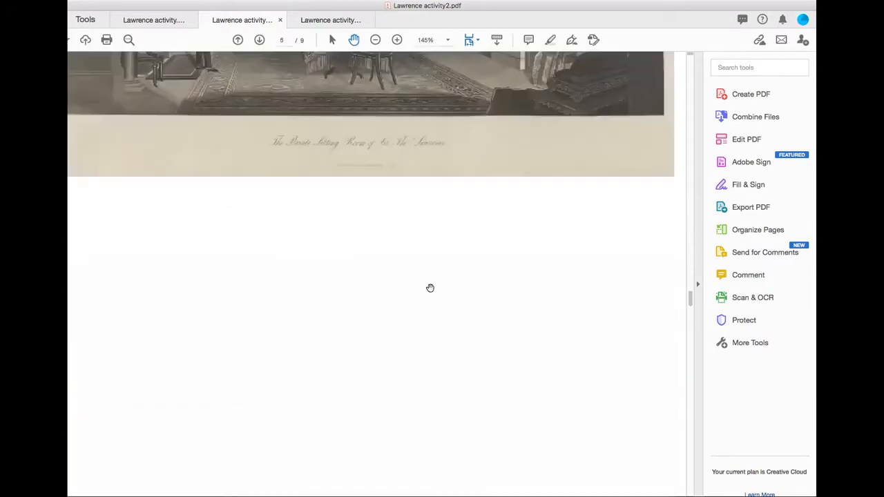
Scroll back past the page 5 engraving to the bottom of the page 4 room template
scroll(up, 3)
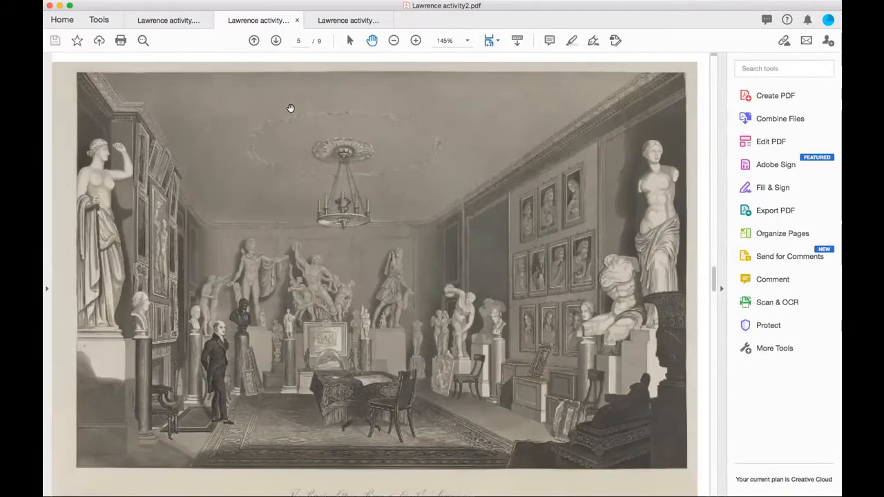
scroll(down, 3)
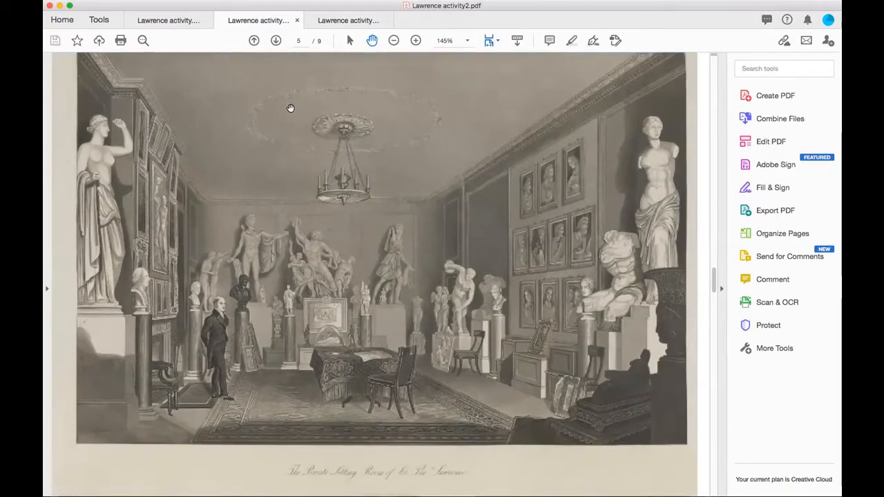
scroll(down, 3)
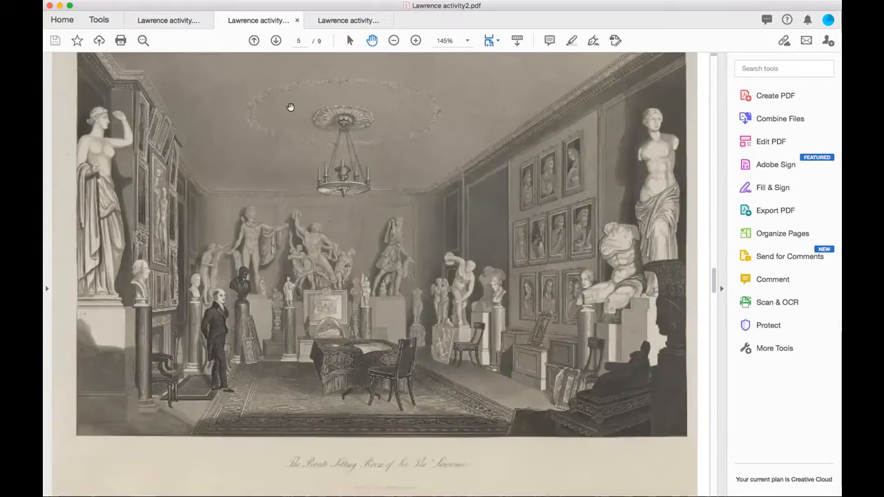
scroll(up, 3)
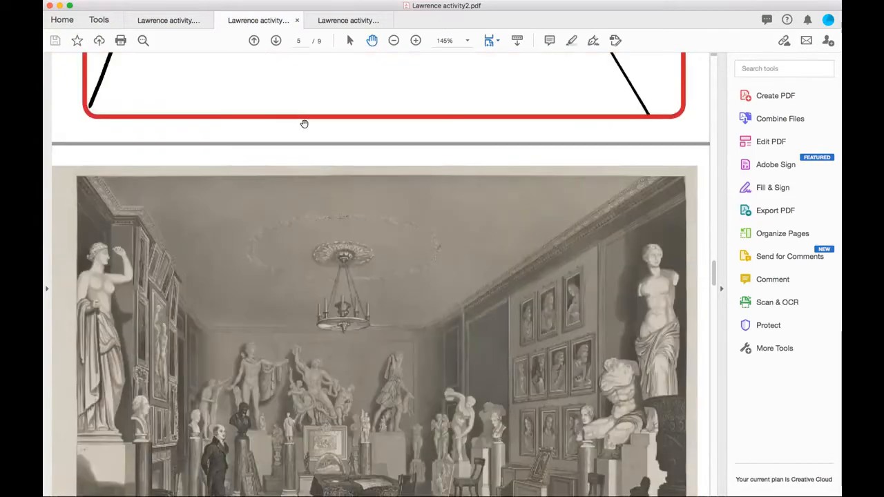
scroll(down, 3)
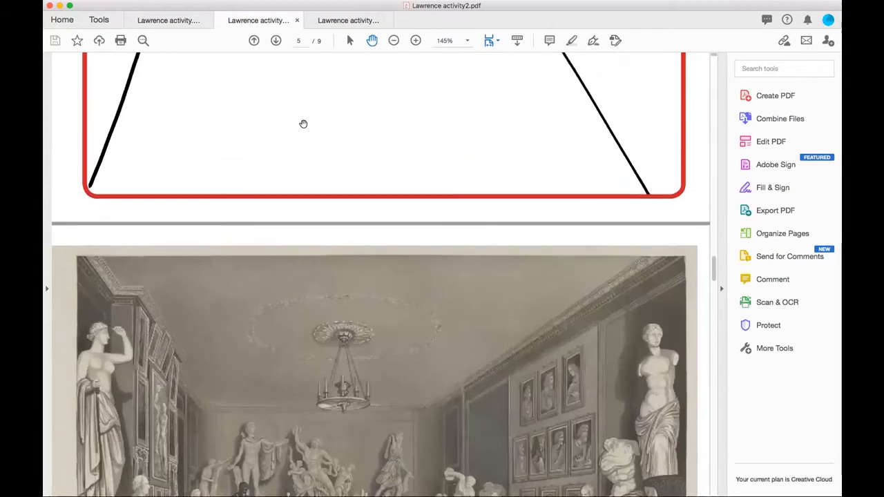
scroll(down, 3)
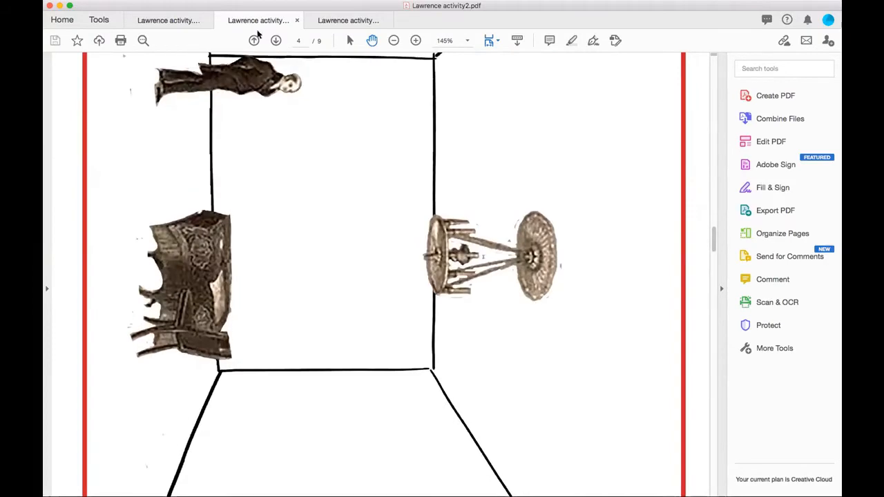
Go back toward page 1, then scroll down to the start of the Peter Blake page 3
click(254, 40)
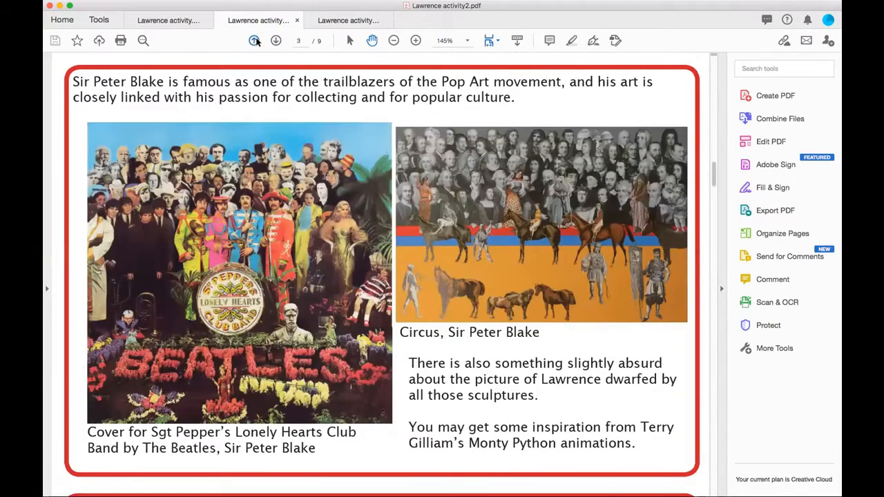
click(254, 40)
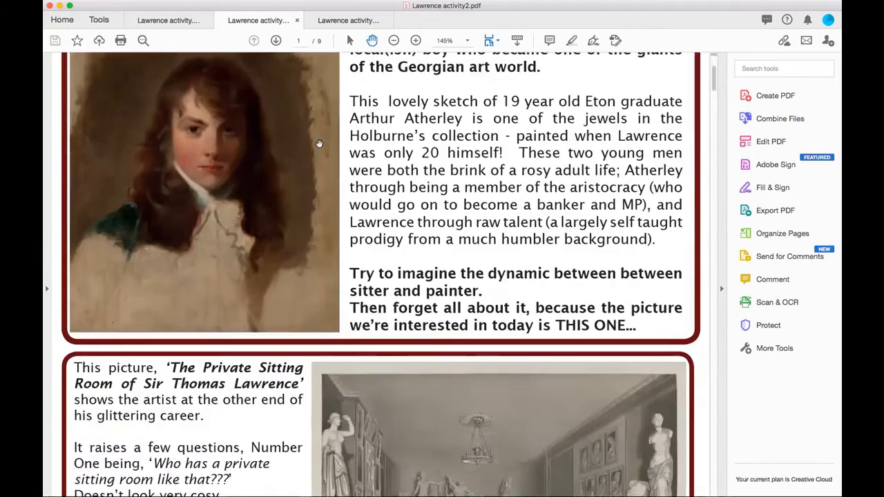
scroll(down, 3)
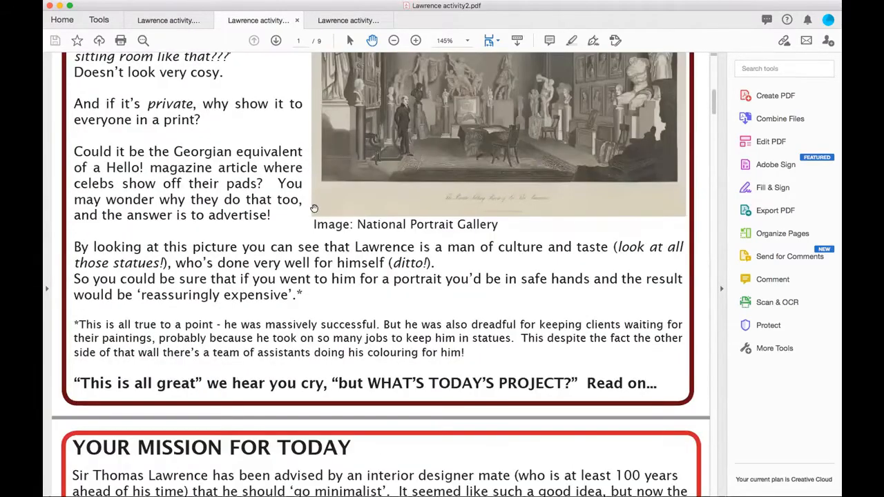
scroll(down, 3)
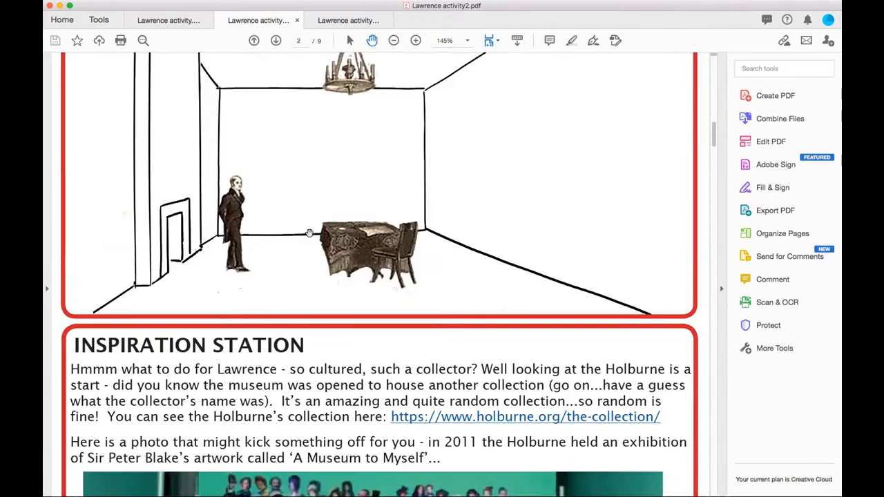
scroll(down, 3)
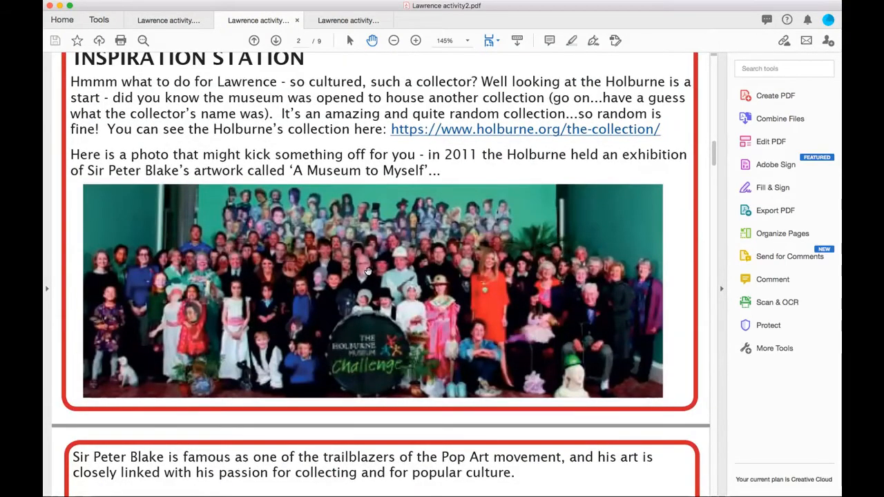
mouse_move(319, 256)
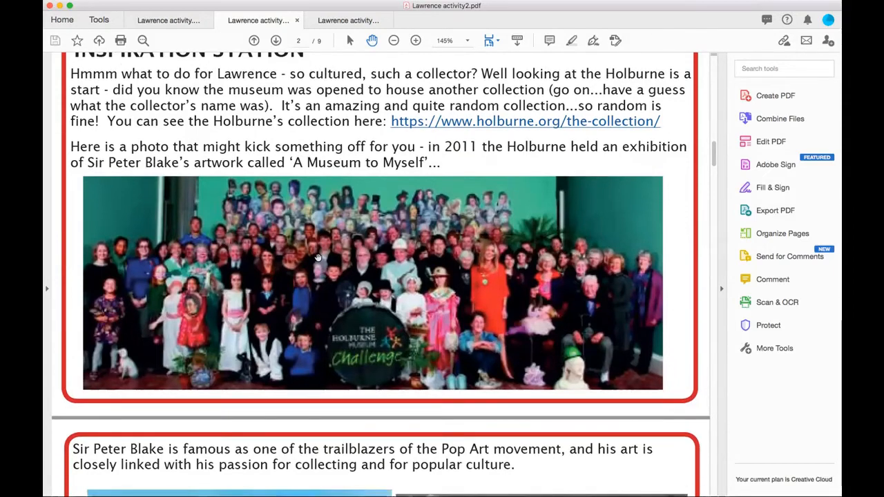
scroll(down, 3)
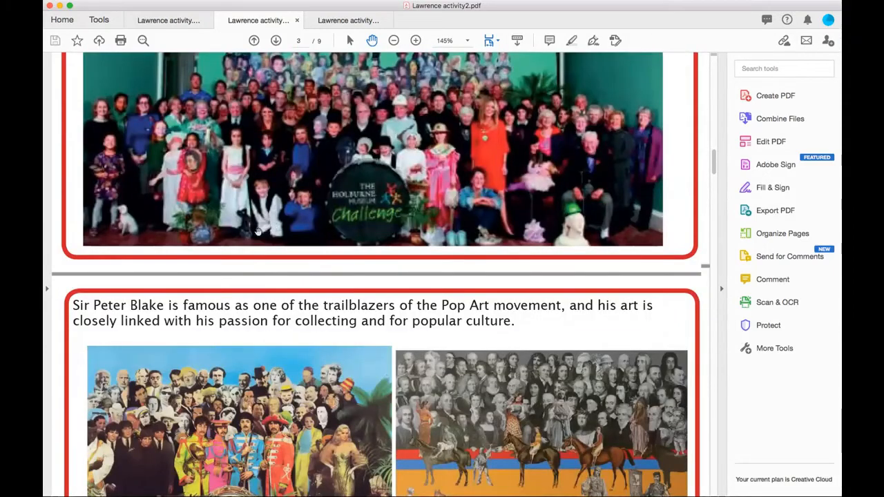
Scroll past the Sgt Pepper and Circus images to the 'Do you collect anything?' Enjoy! box
scroll(down, 3)
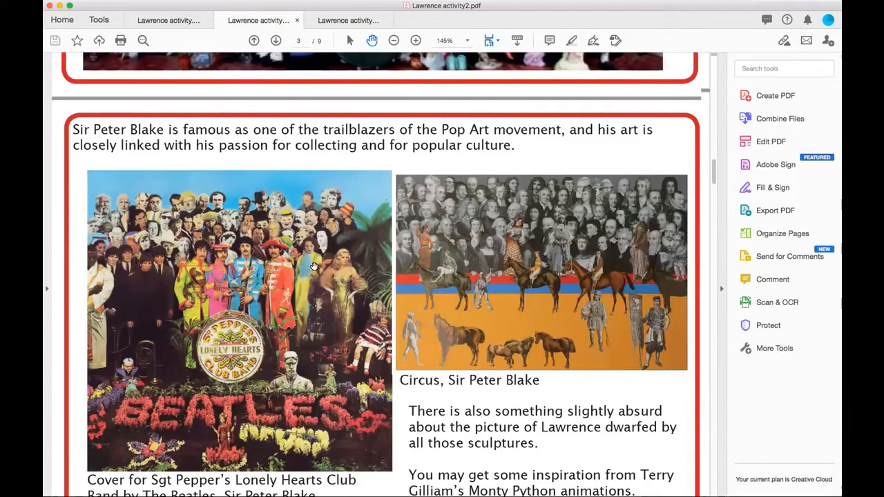
scroll(down, 3)
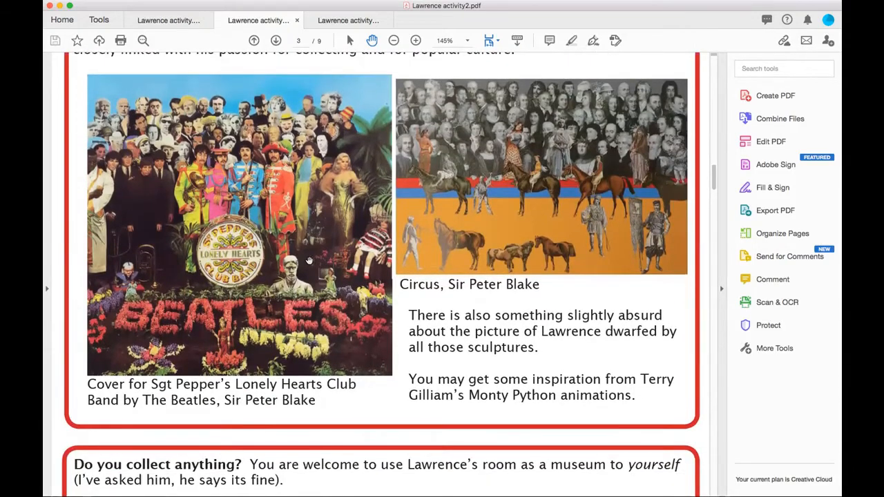
mouse_move(287, 228)
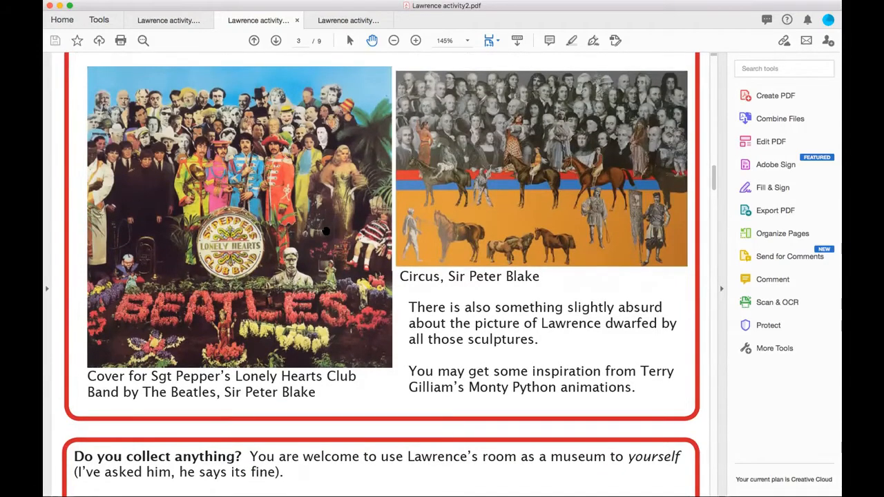
scroll(down, 3)
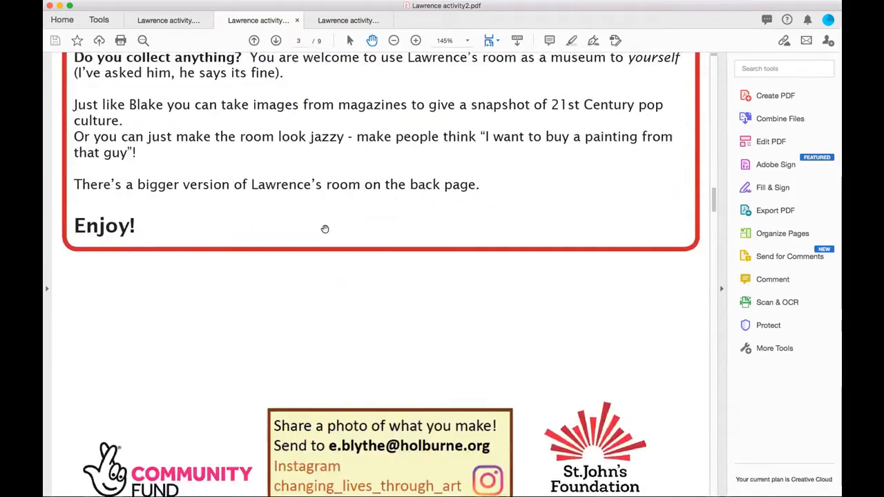
Scroll from the room template through the sitting room engraving and sketchbook page
scroll(down, 3)
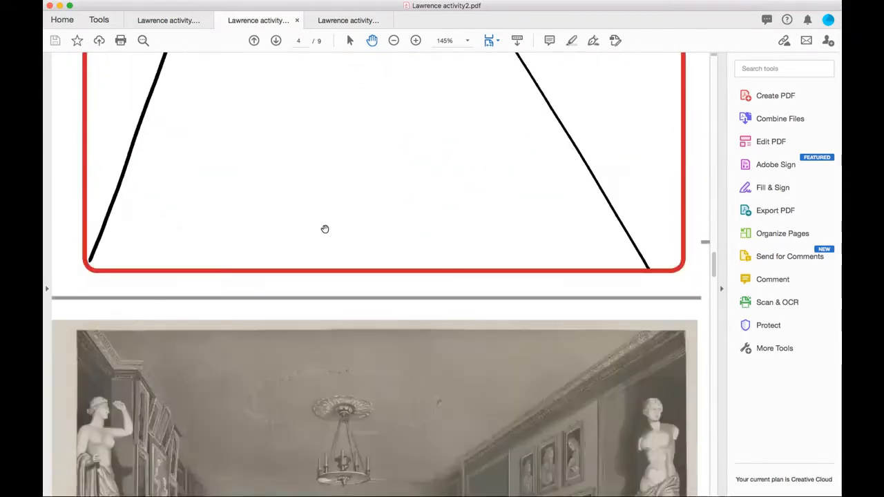
scroll(down, 3)
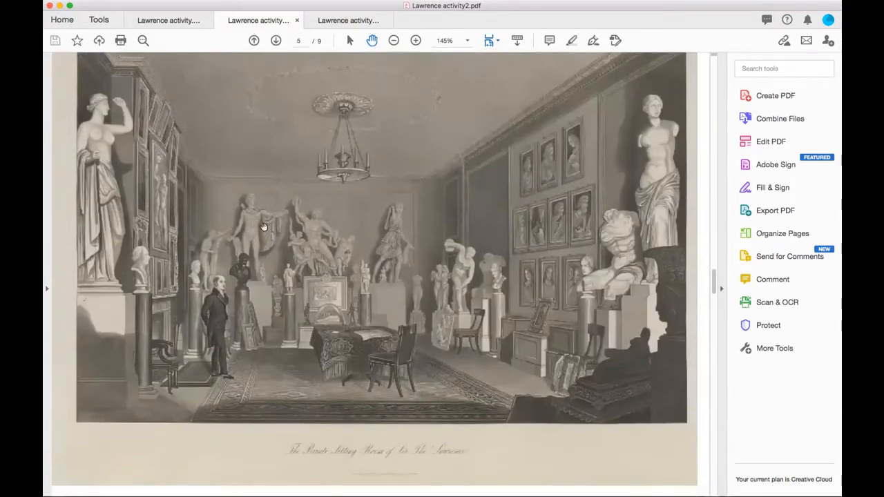
mouse_move(426, 265)
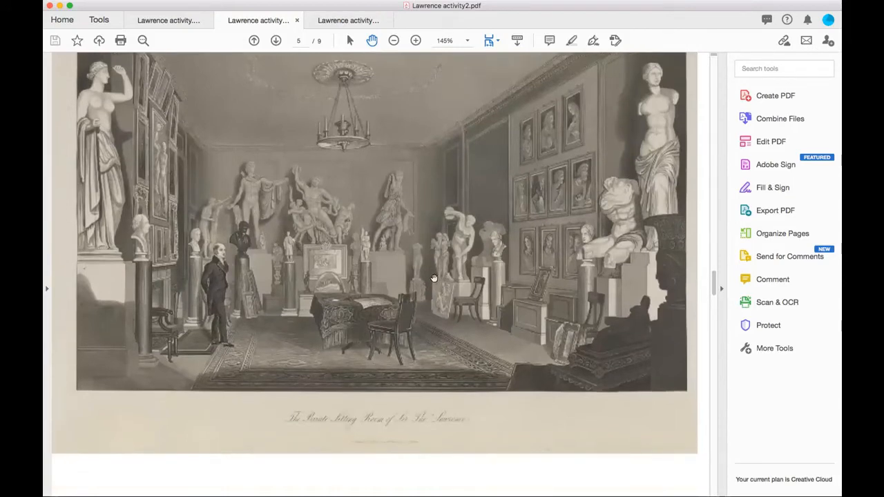
scroll(down, 3)
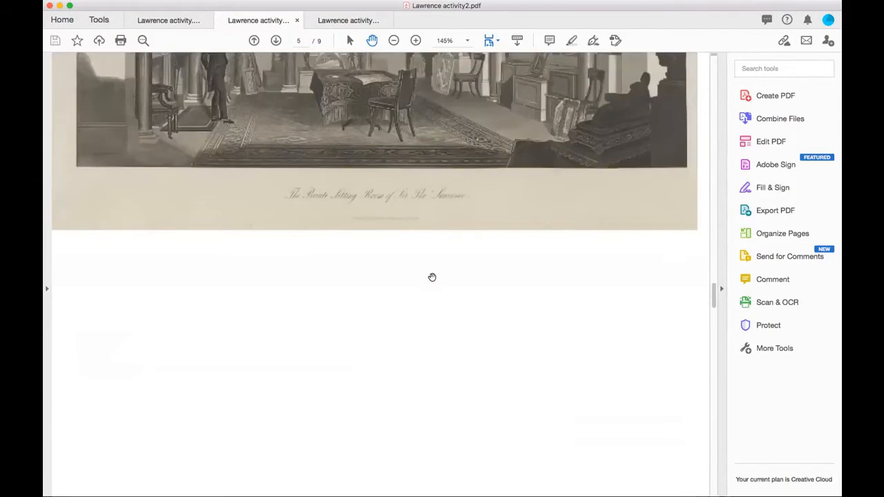
scroll(up, 3)
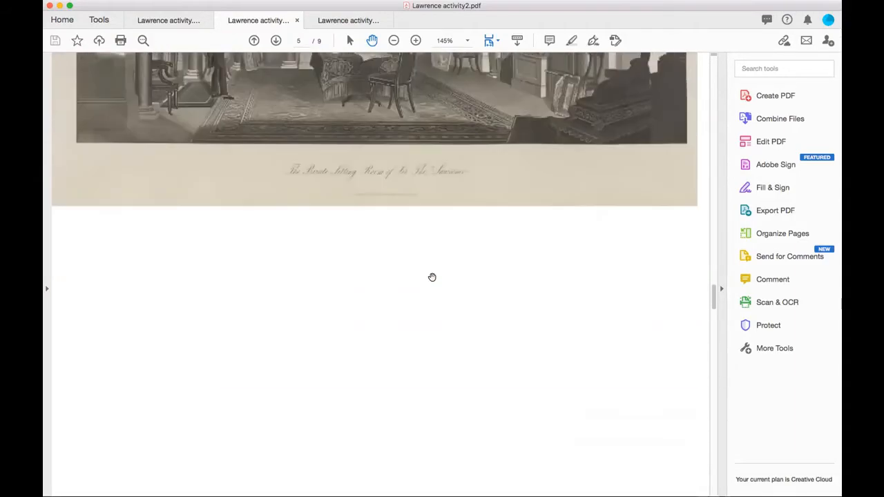
scroll(down, 3)
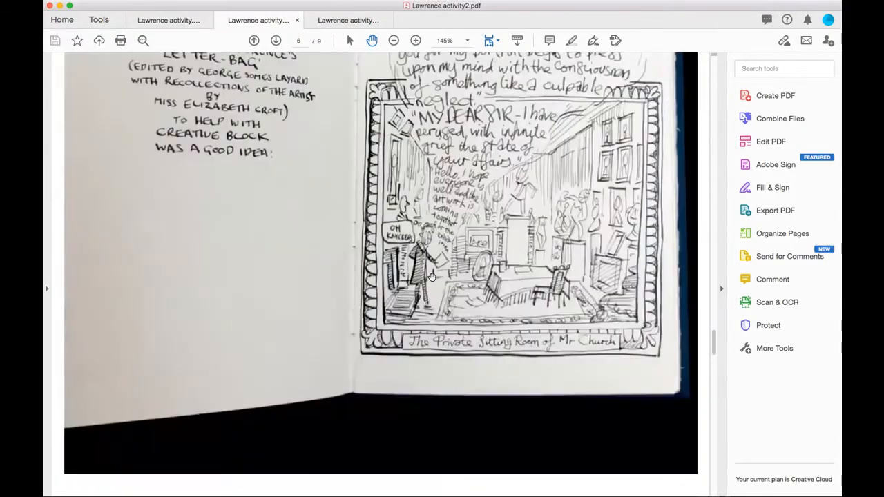
Advance past the Sgt. Pepper album page to the bottom of the page 8 pop-art collage
click(275, 40)
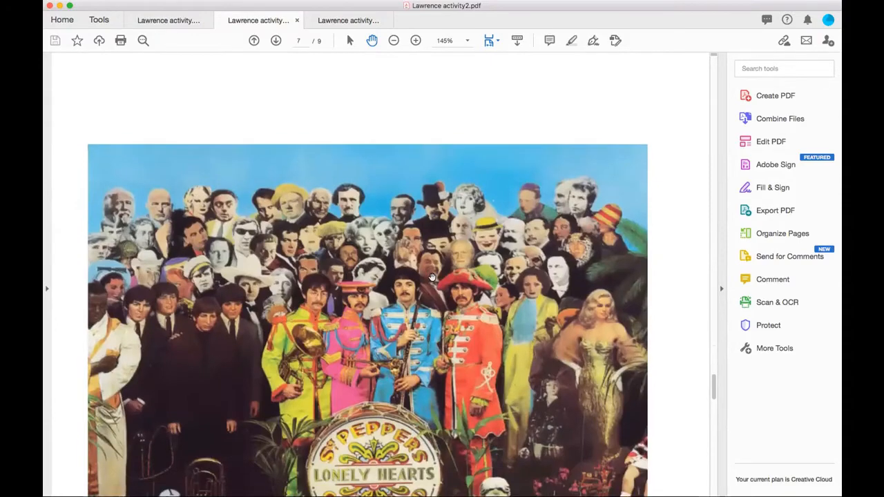
scroll(down, 3)
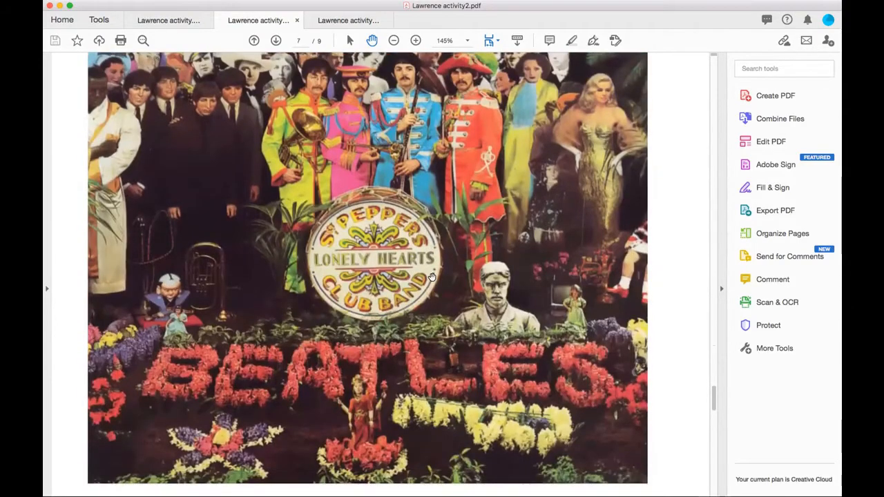
scroll(down, 3)
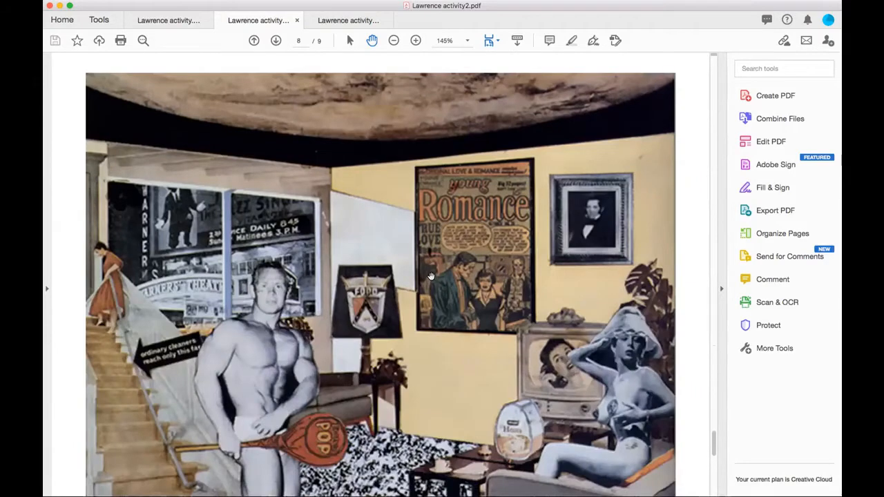
scroll(down, 3)
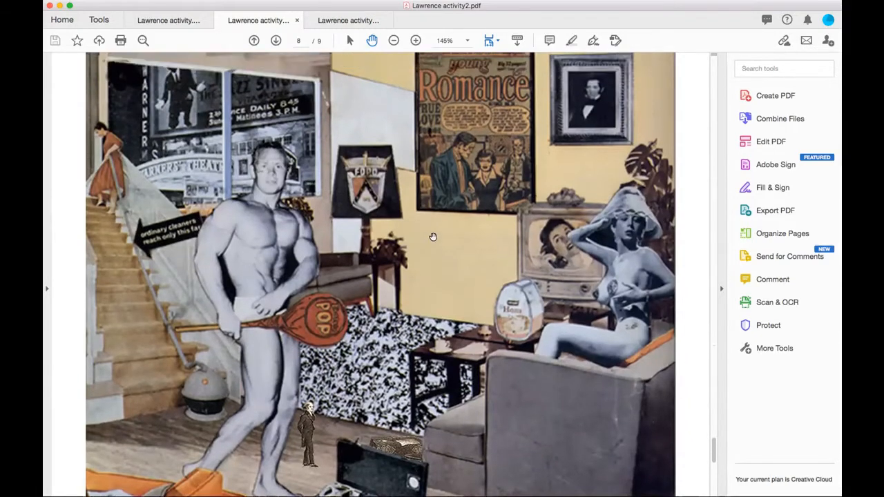
scroll(down, 3)
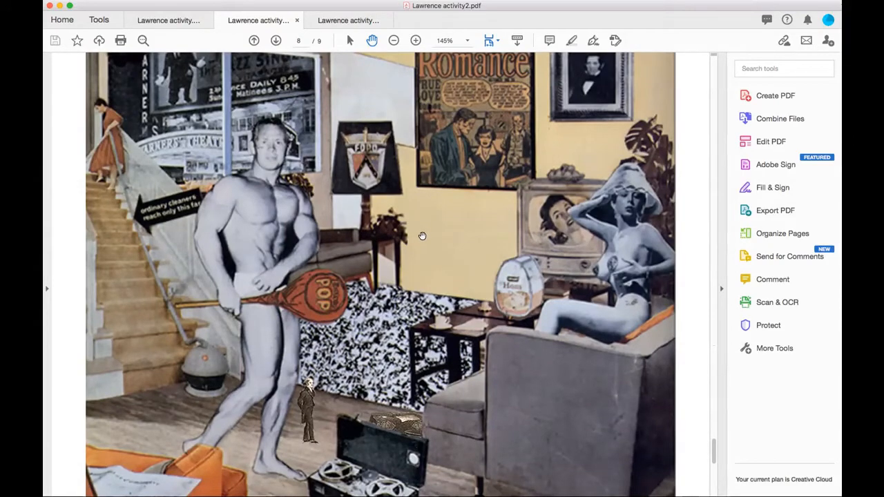
scroll(down, 3)
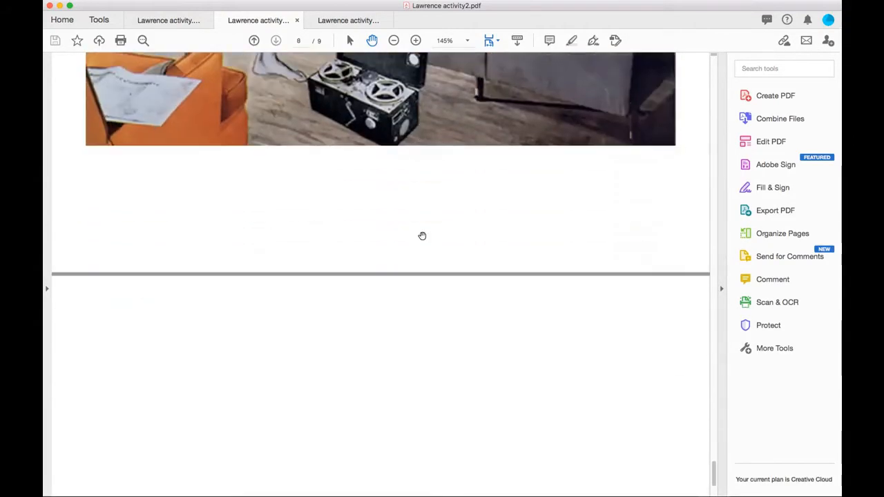
Scroll past the end of page 8 to the desk photo starting page 9
scroll(down, 3)
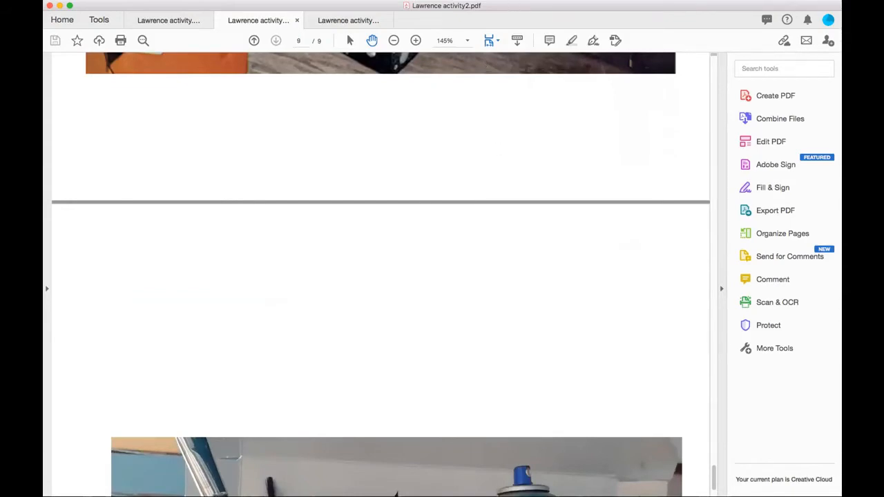
mouse_move(323, 216)
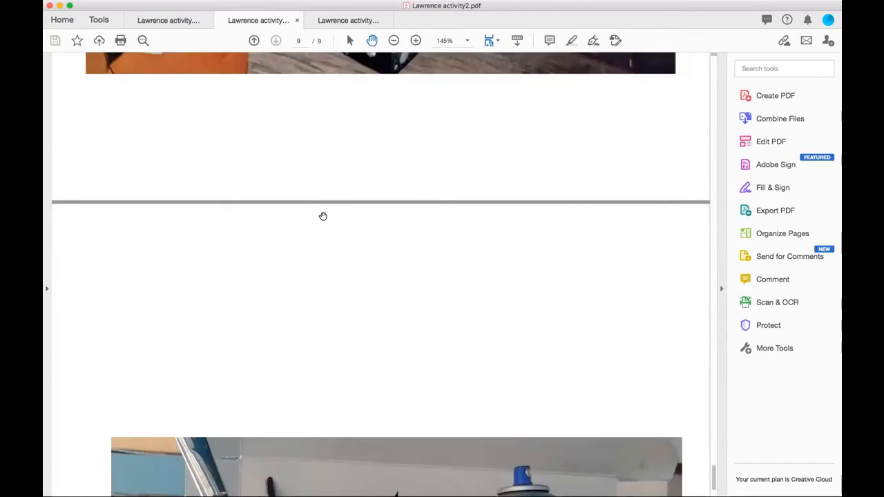
Scroll page 9 down to reveal the full desk photo with pen mug, spray can and ink bottle
scroll(down, 3)
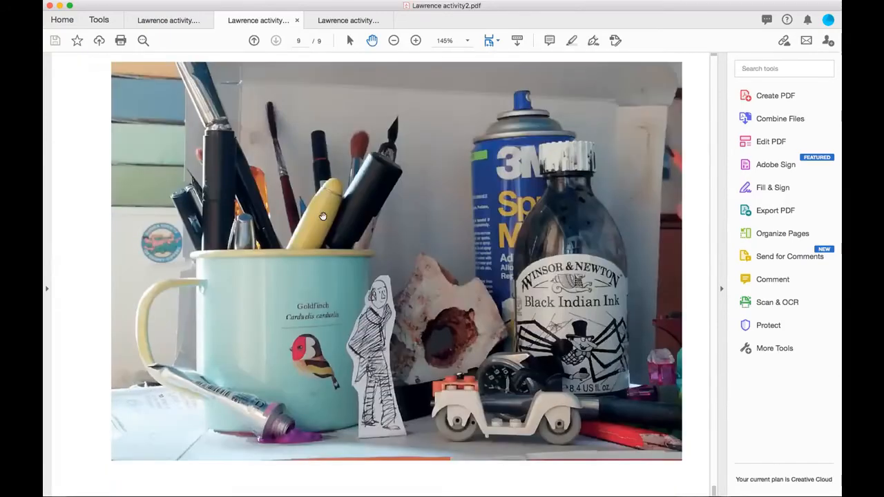
scroll(up, 3)
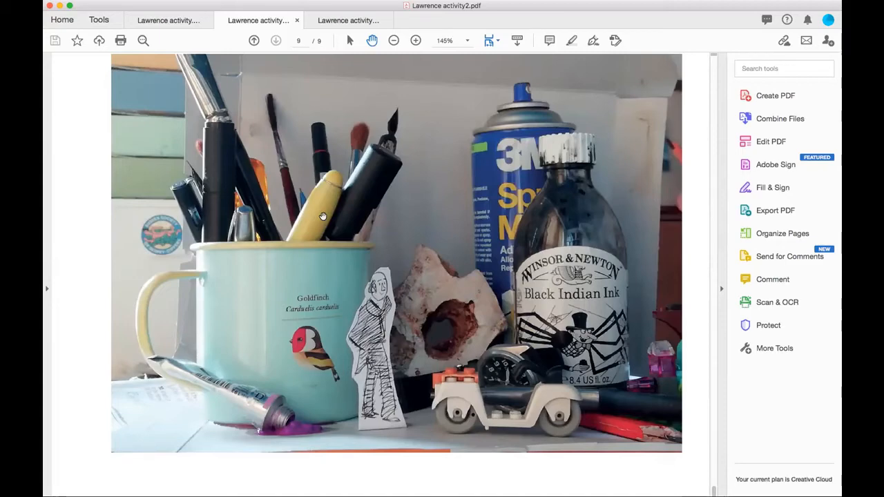
mouse_move(282, 198)
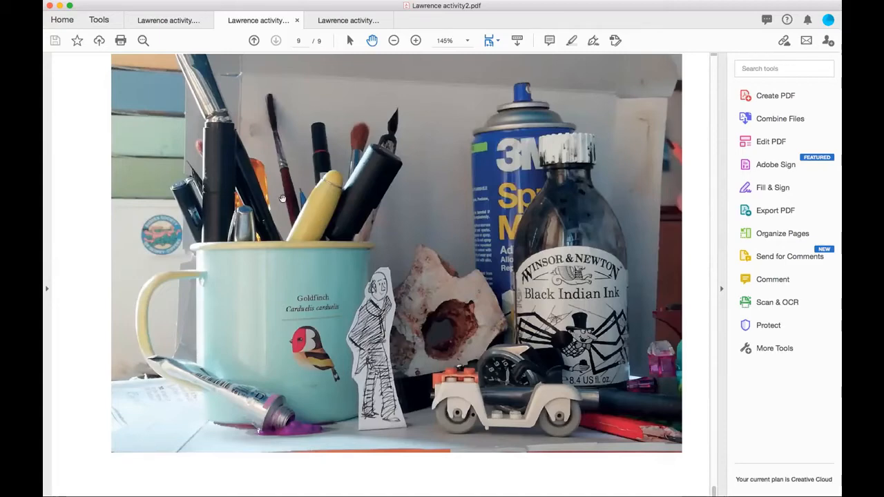
mouse_move(317, 220)
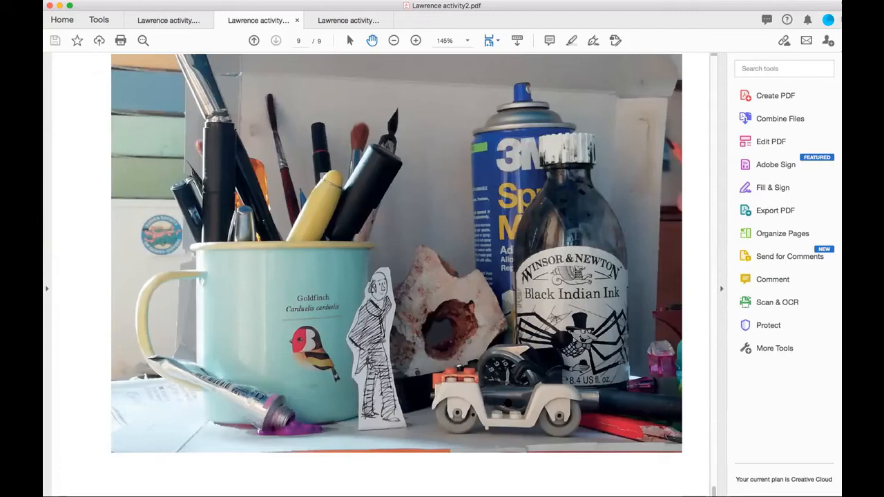
mouse_move(654, 364)
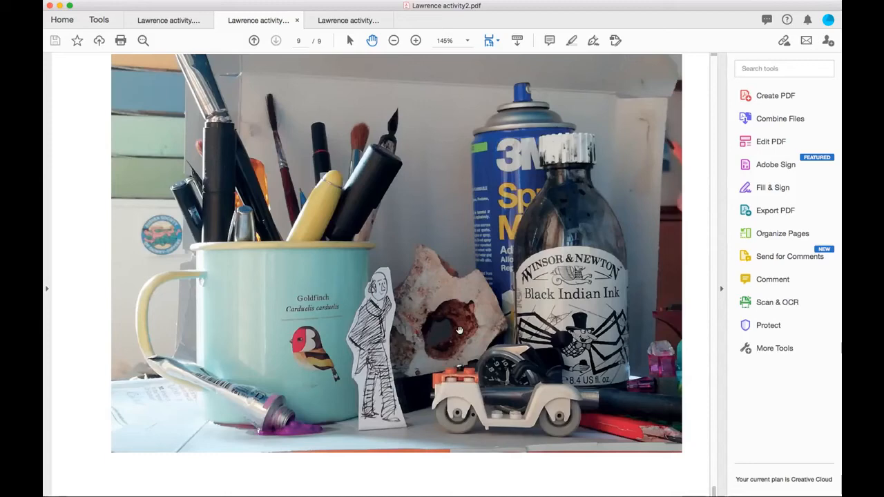
mouse_move(537, 370)
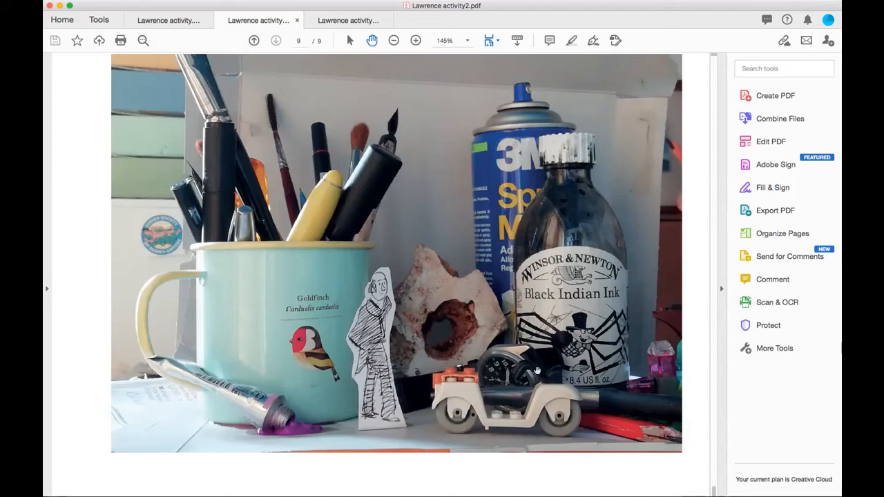
mouse_move(272, 416)
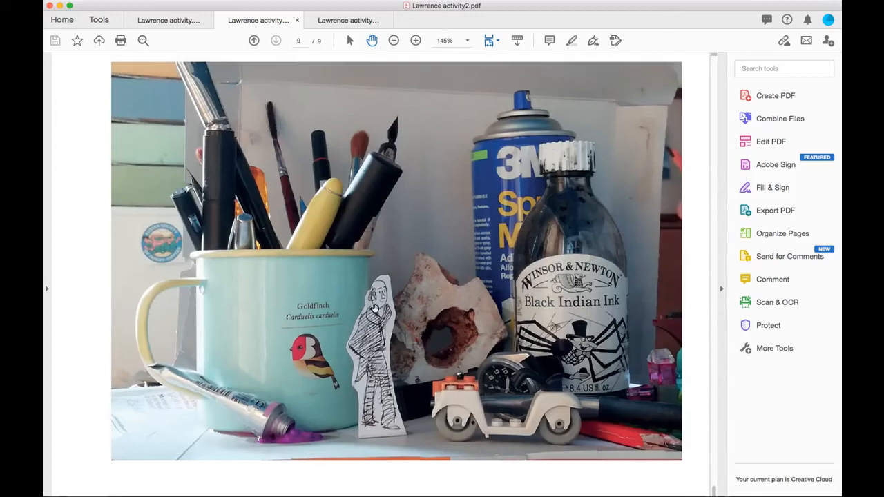
scroll(down, 3)
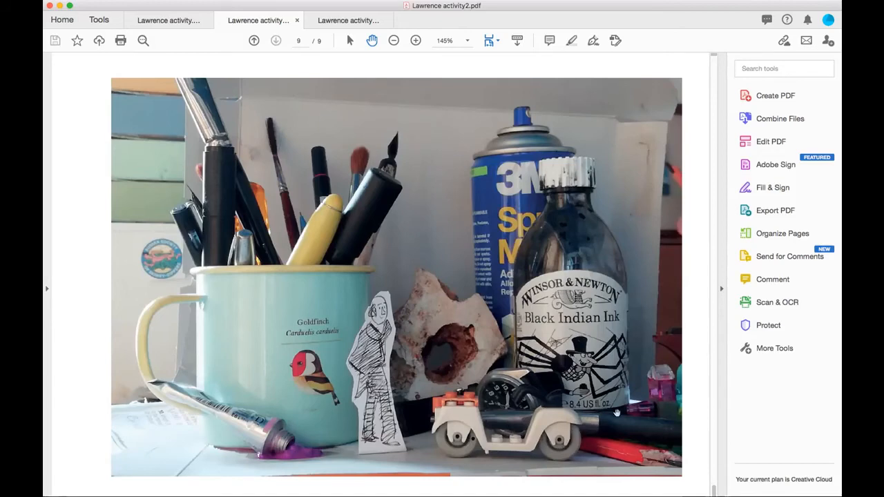
mouse_move(469, 338)
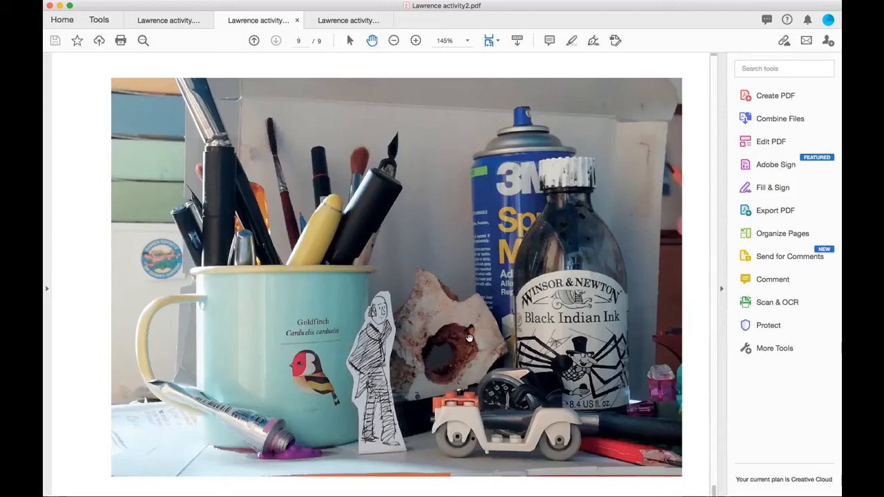
mouse_move(464, 365)
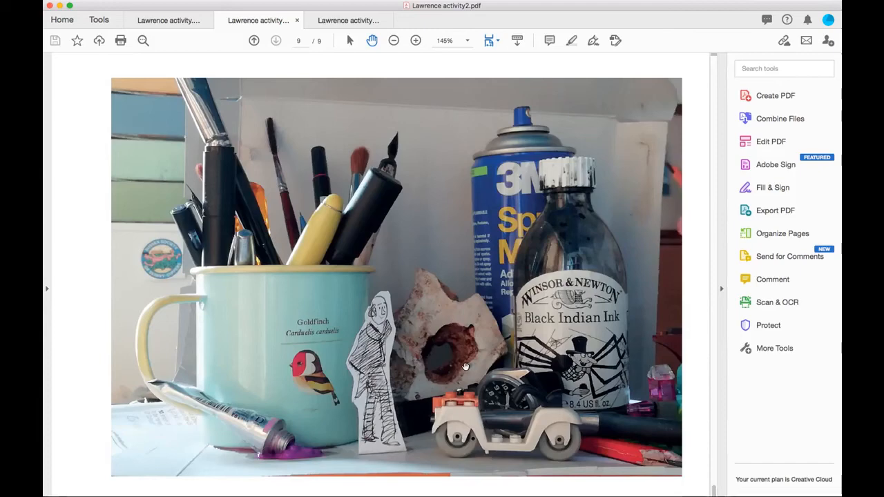